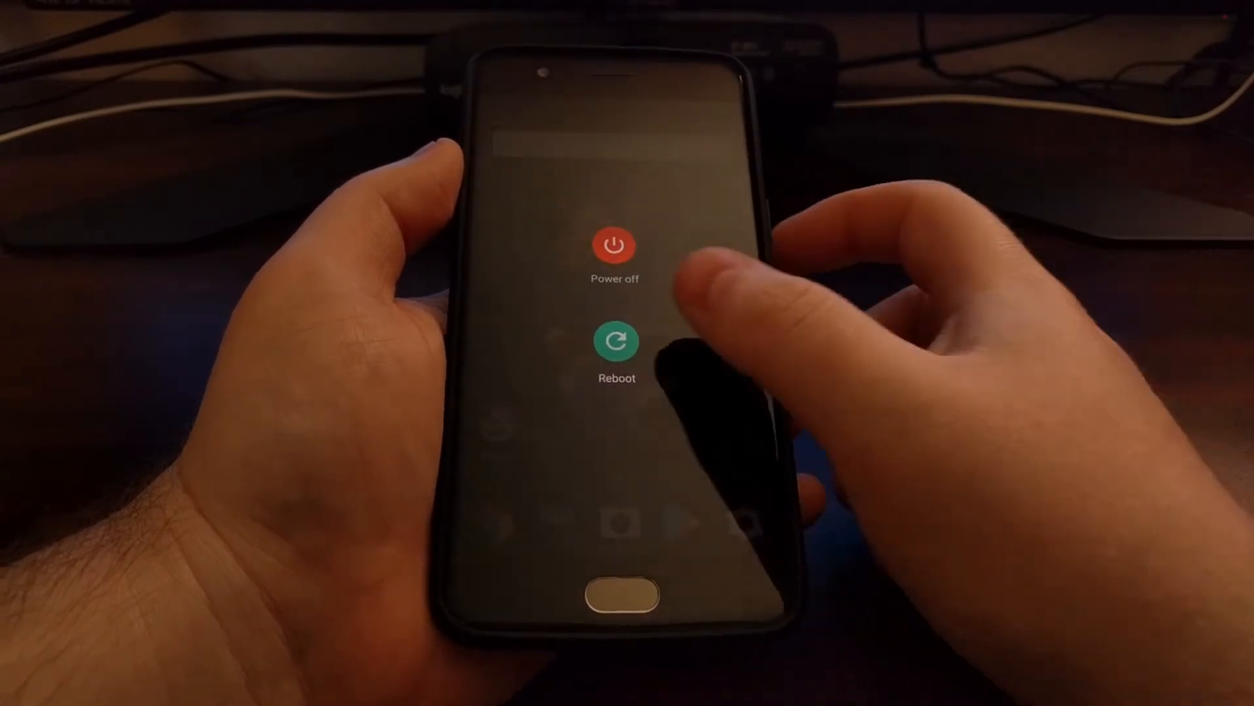
Step: Reboot the OnePlus 5 from OxygenOS into TWRP recovery
left_click(616, 340)
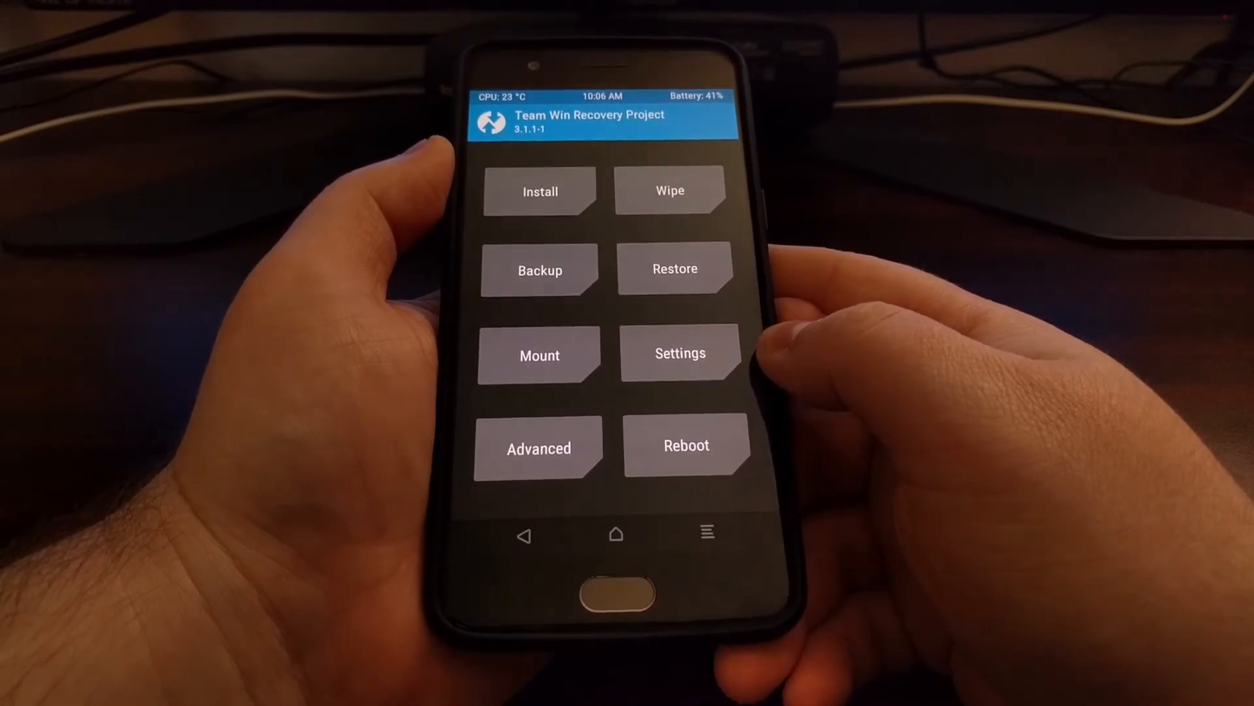
Step: Open TWRP's Install file browser from the main menu
left_click(680, 356)
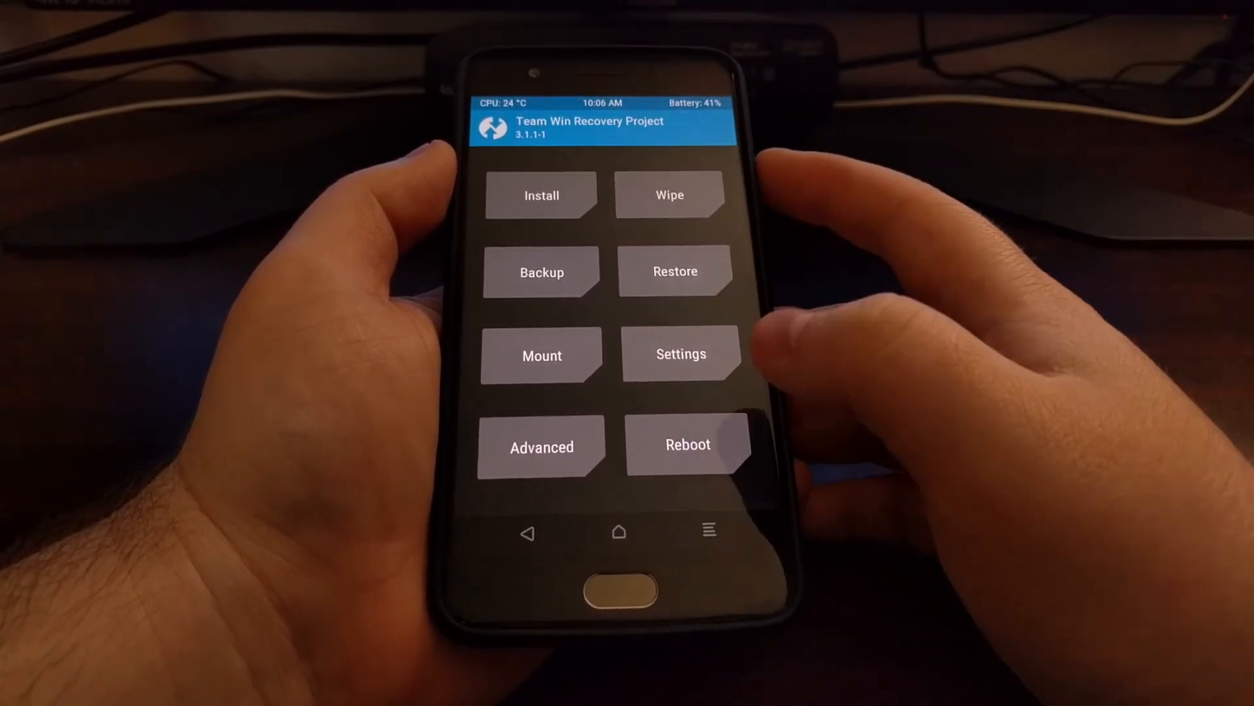
left_click(541, 195)
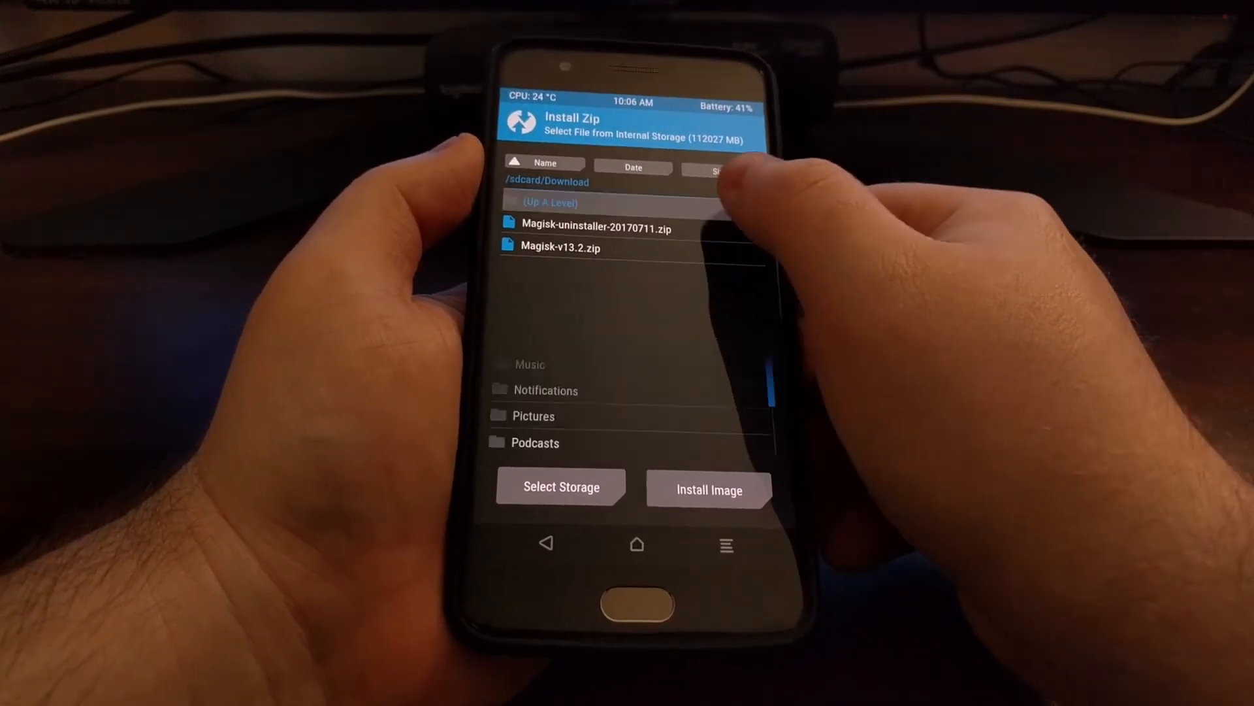
Step: Navigate from sdcard into Download and select Magisk-v13.2.zip to flash
left_click(546, 201)
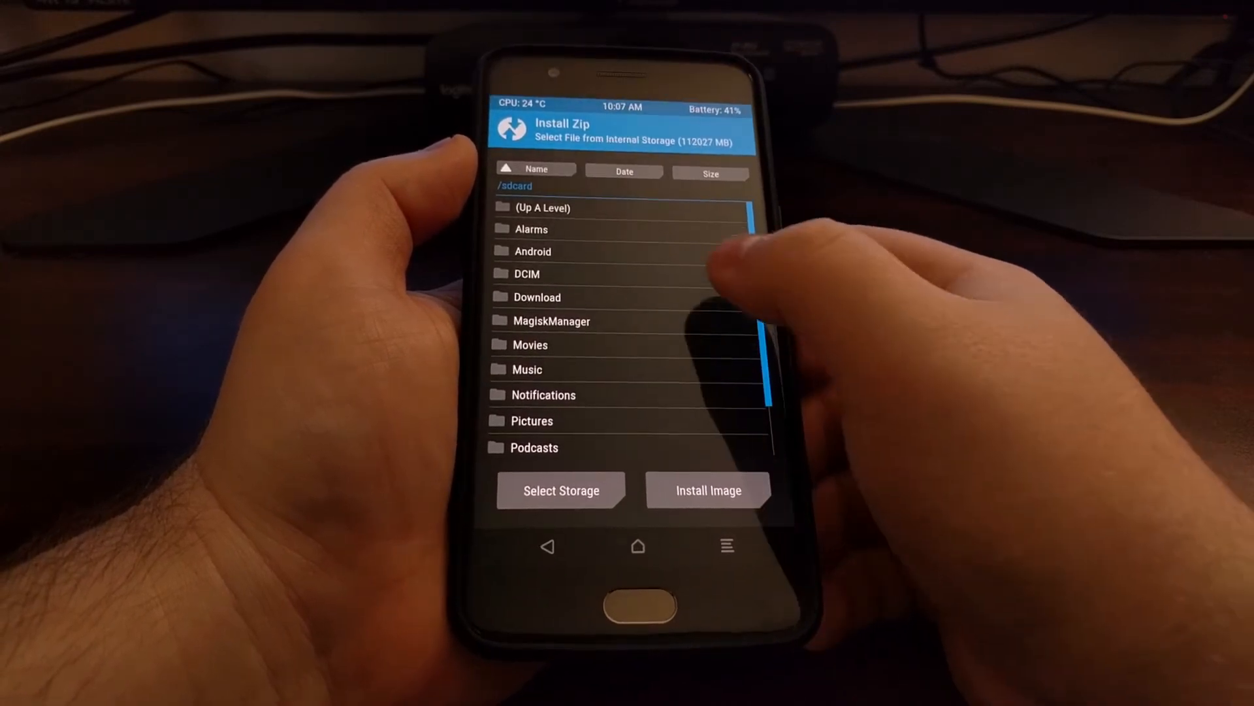
left_click(537, 296)
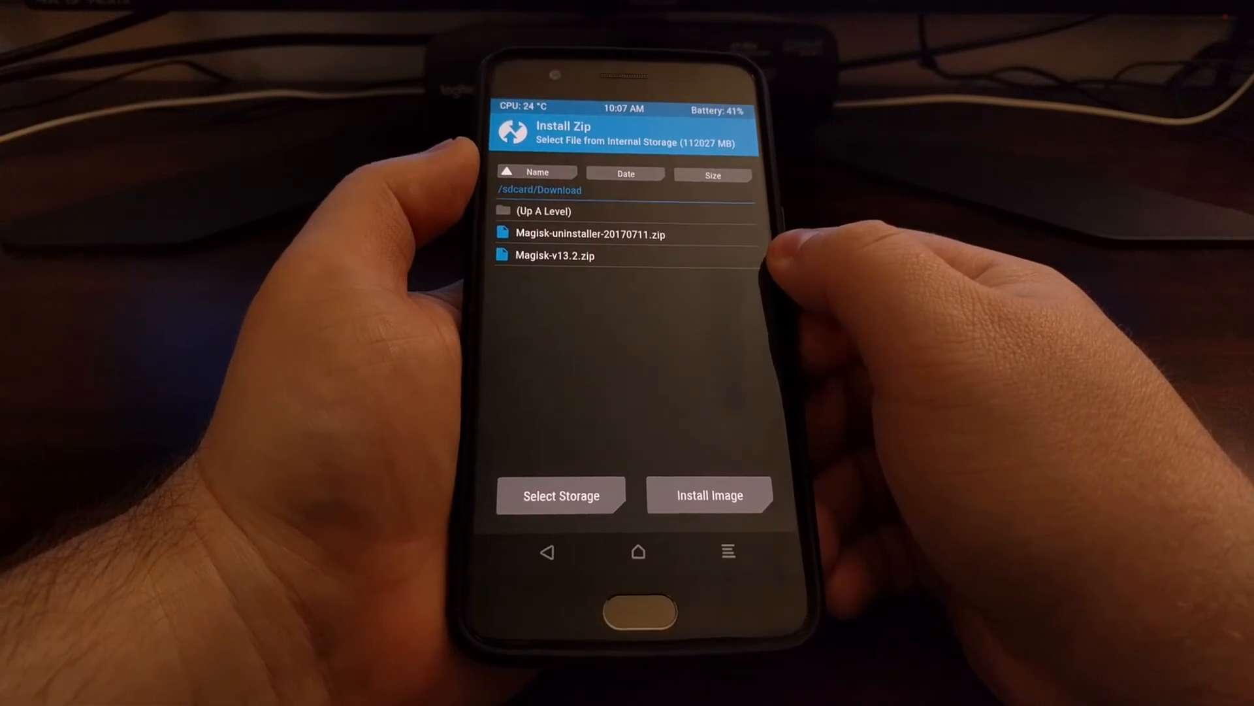
left_click(555, 256)
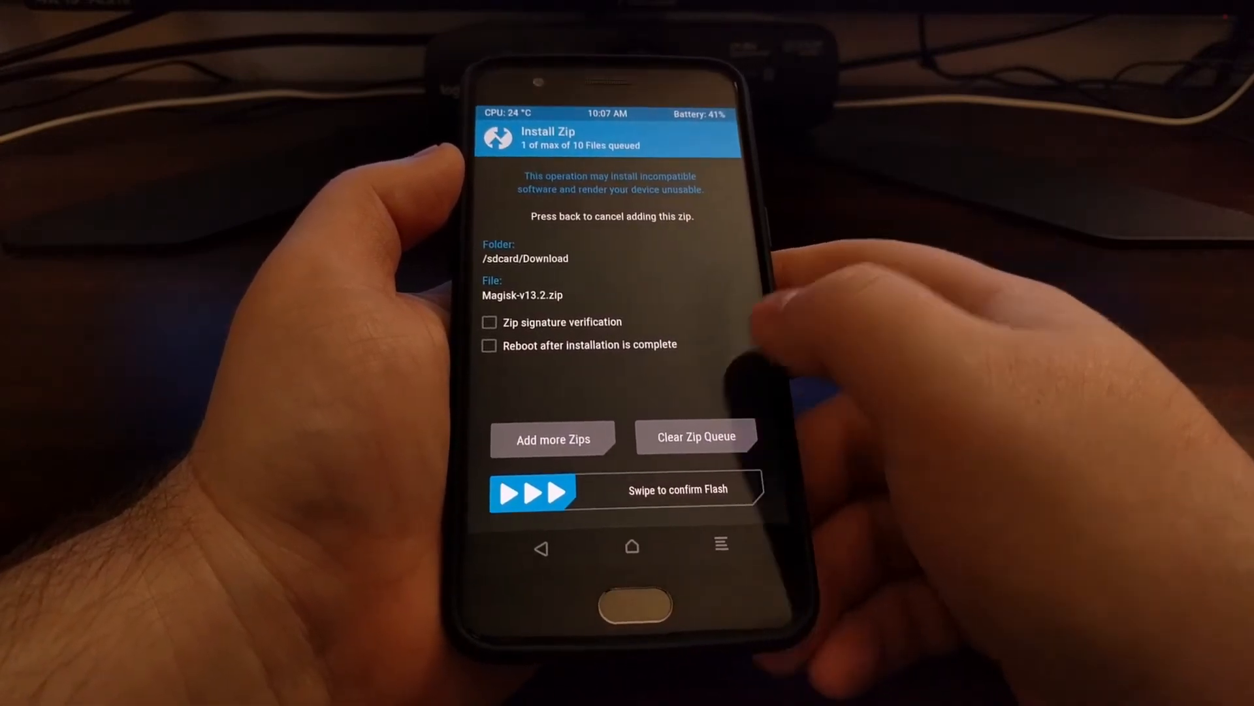
Step: Confirm flashing Magisk-v13.2.zip, then reboot the system to the lock screen
left_click_drag(520, 492, 737, 492)
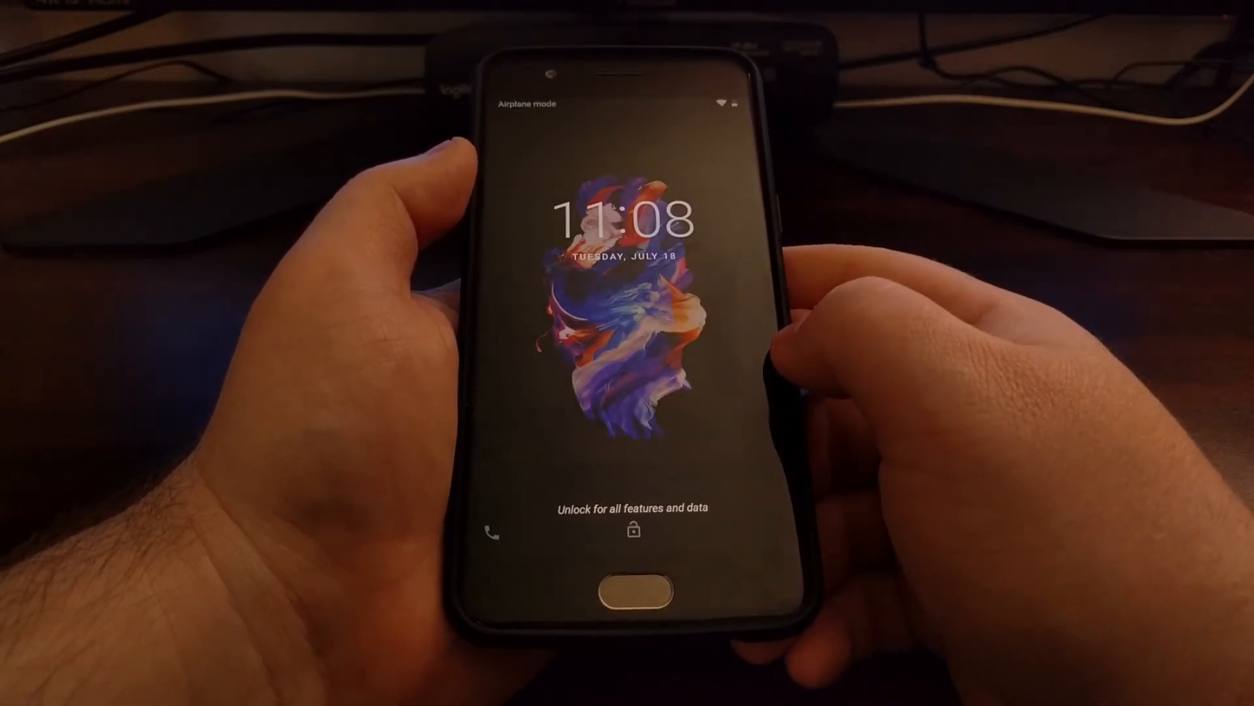
left_click(633, 580)
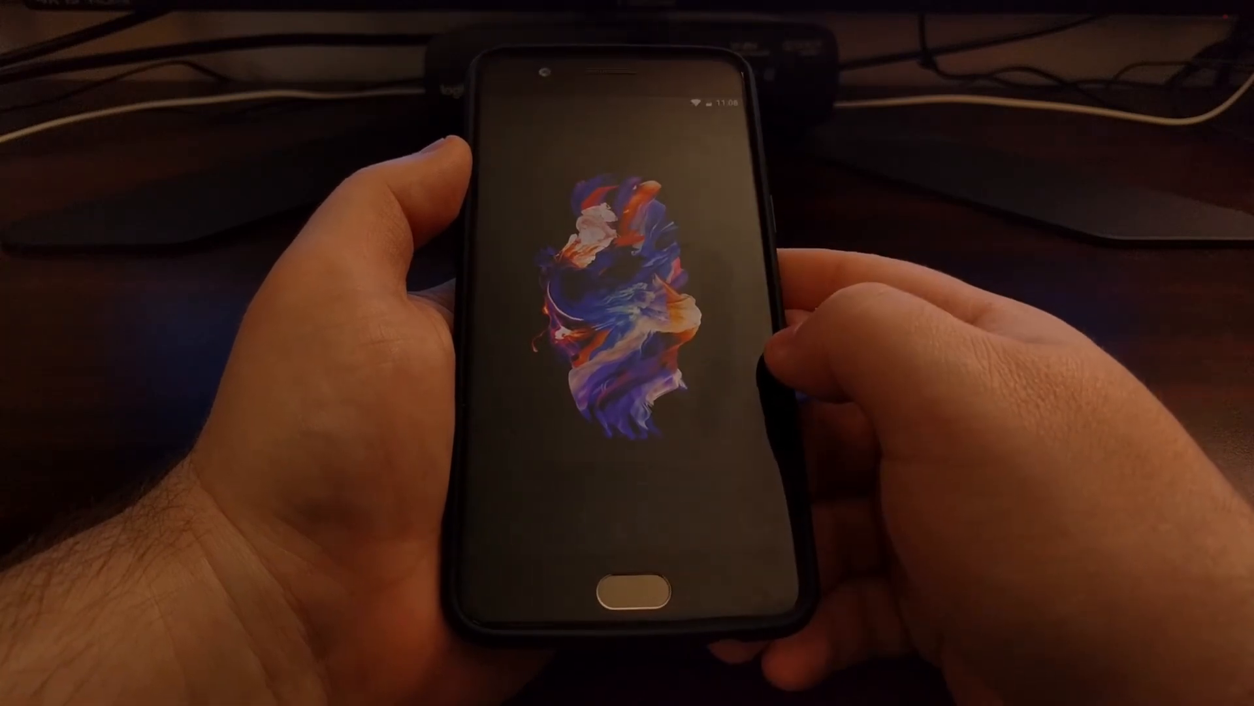